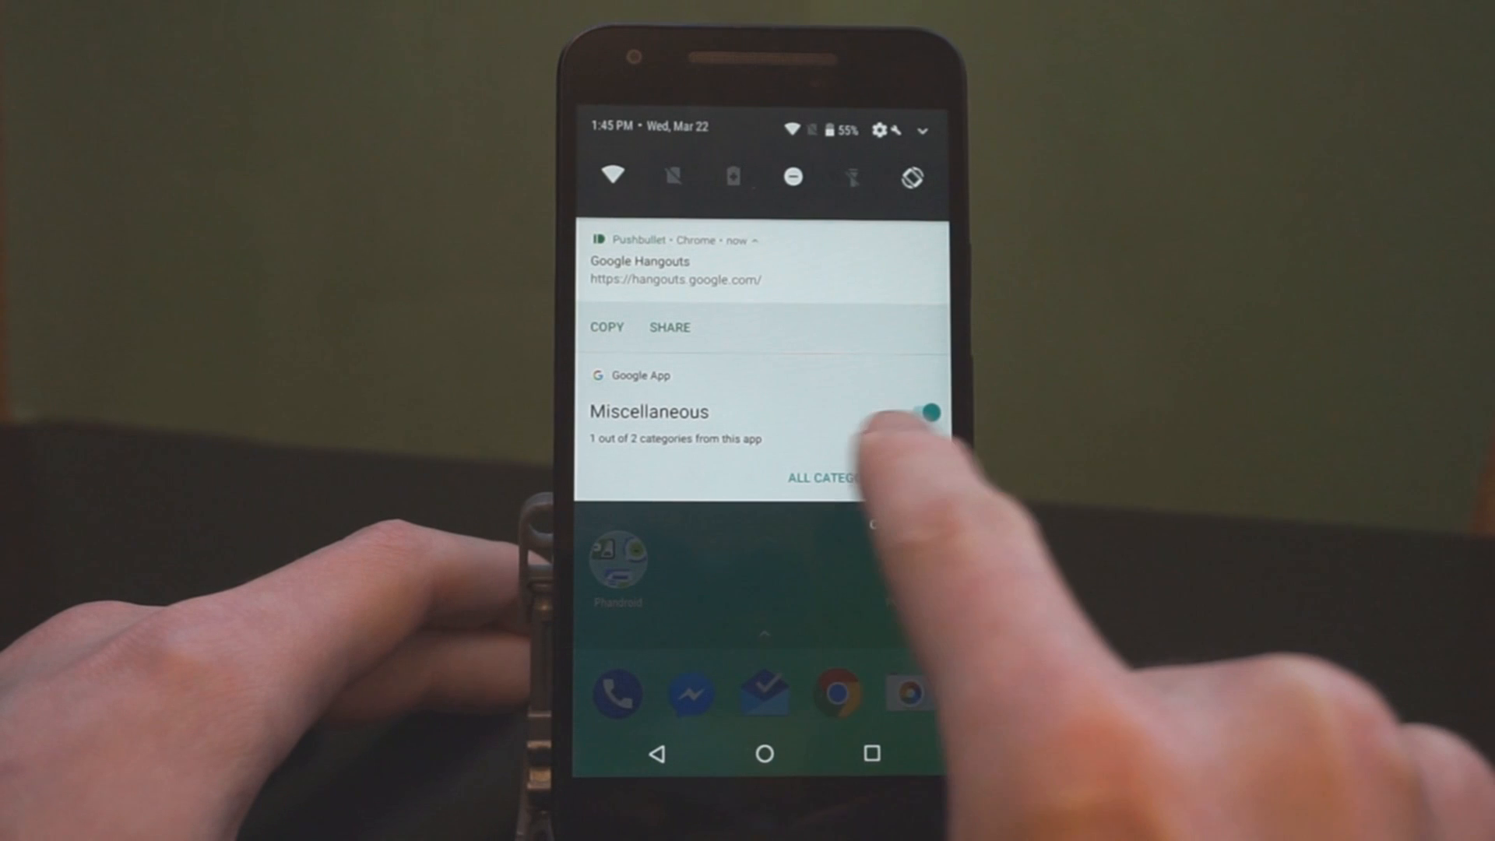
View the Google App's Miscellaneous notification category options, then return to the app list.
click(823, 477)
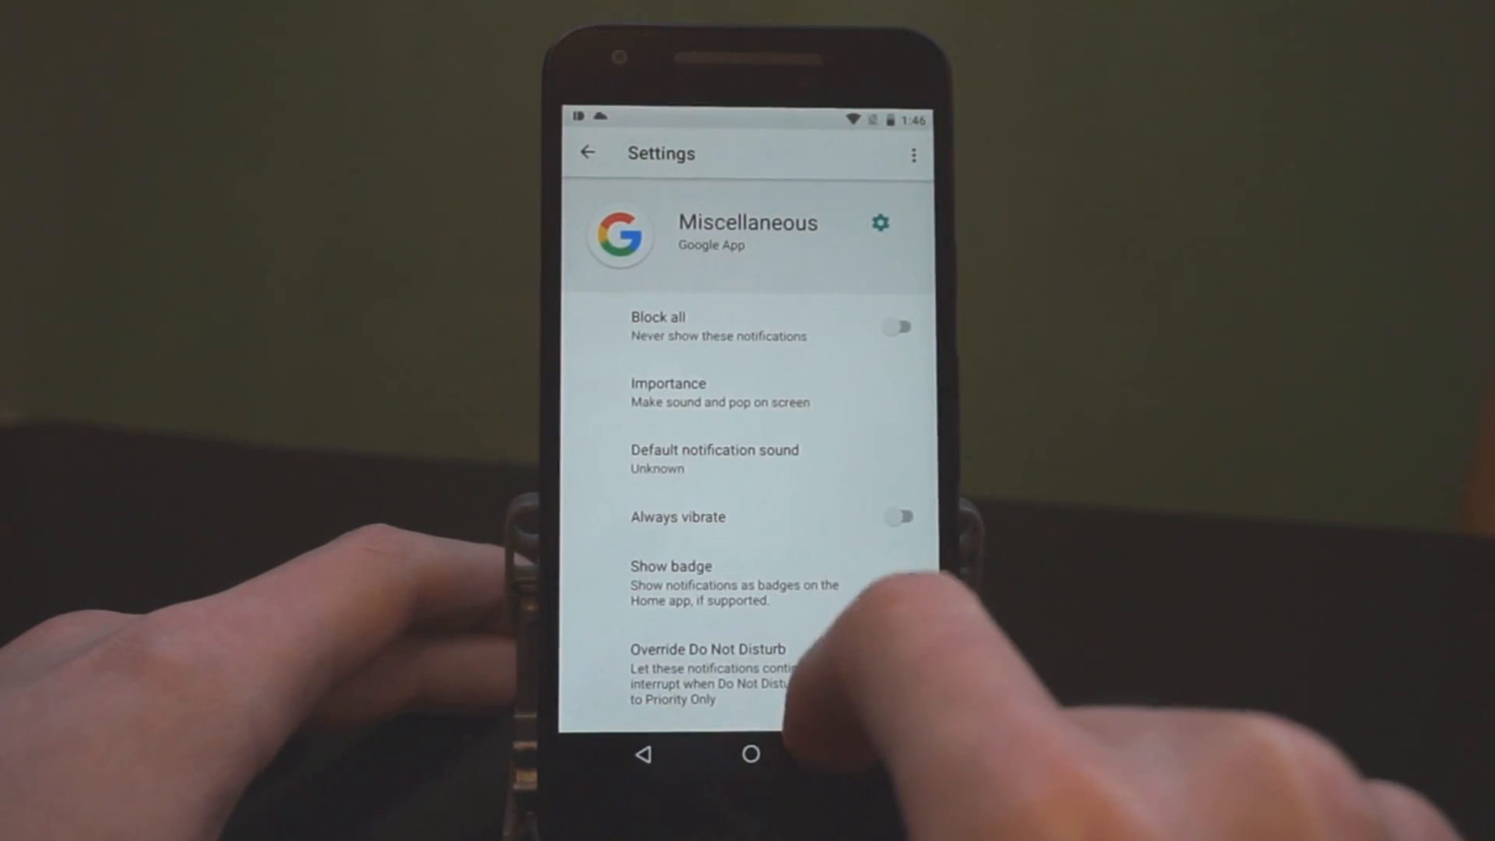
click(891, 581)
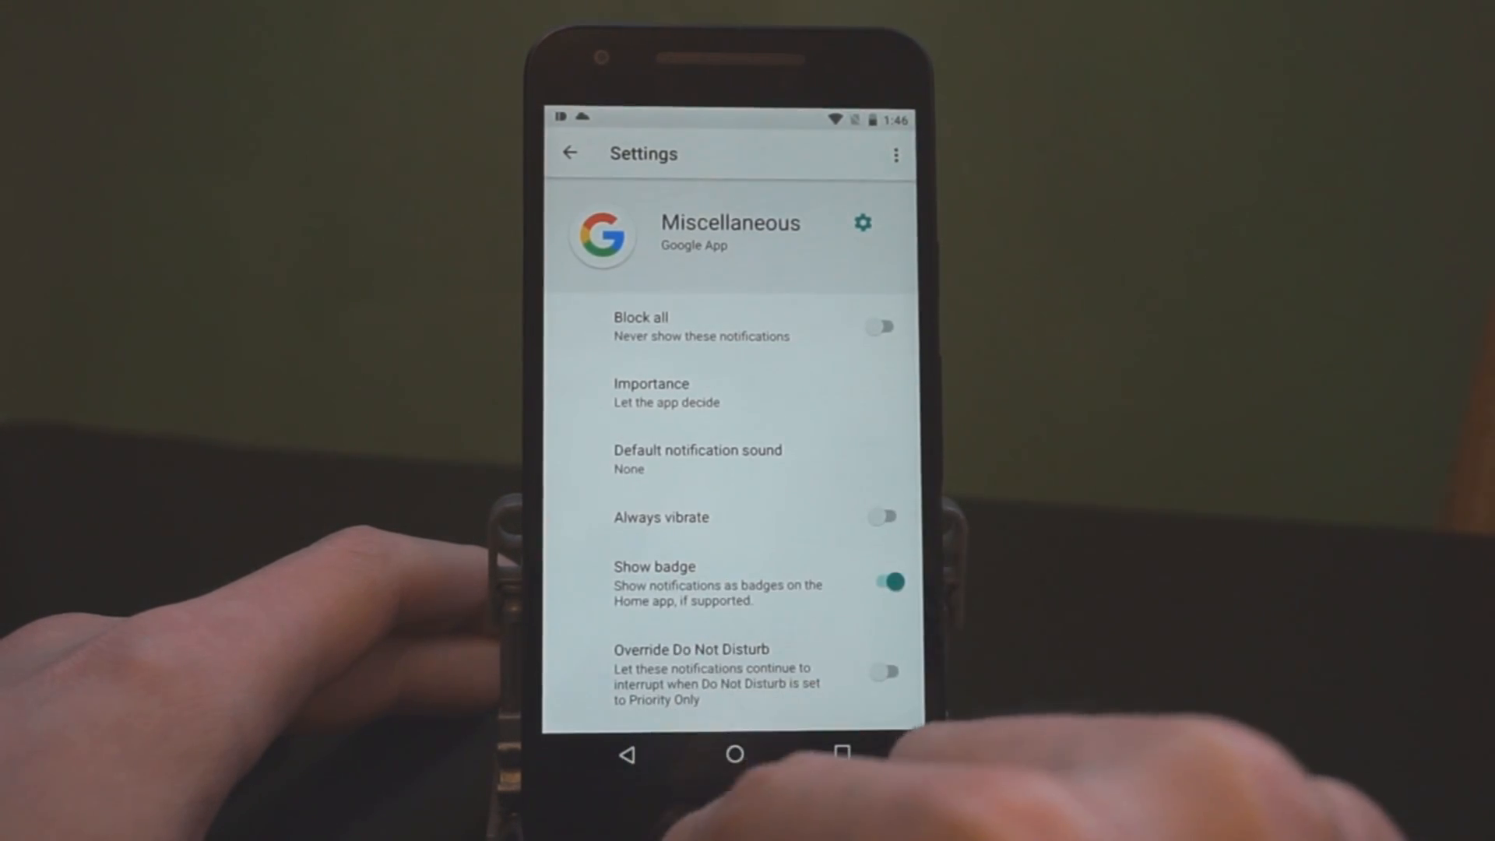
click(570, 153)
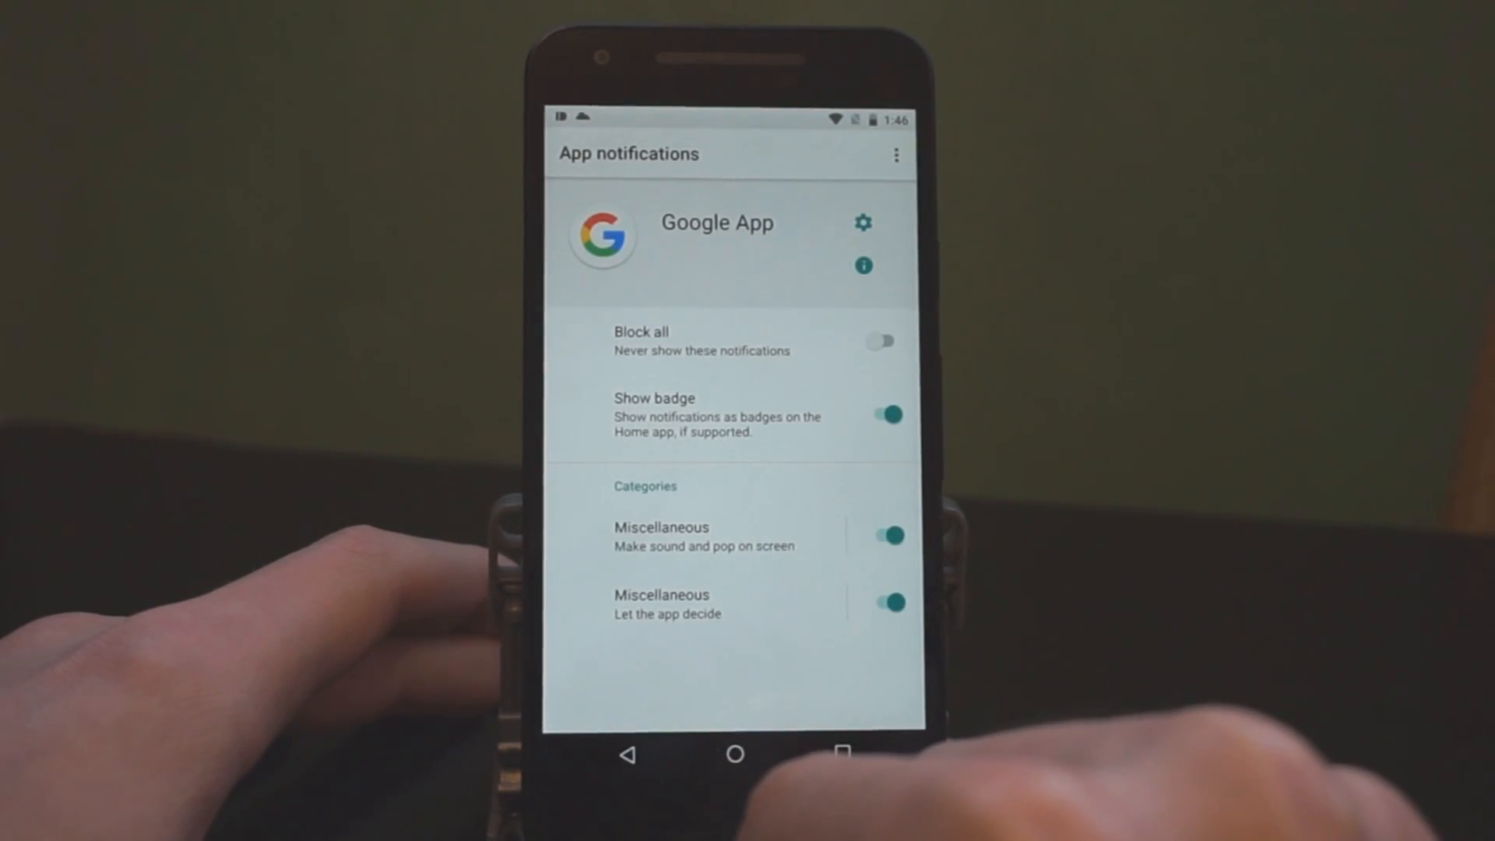
click(736, 753)
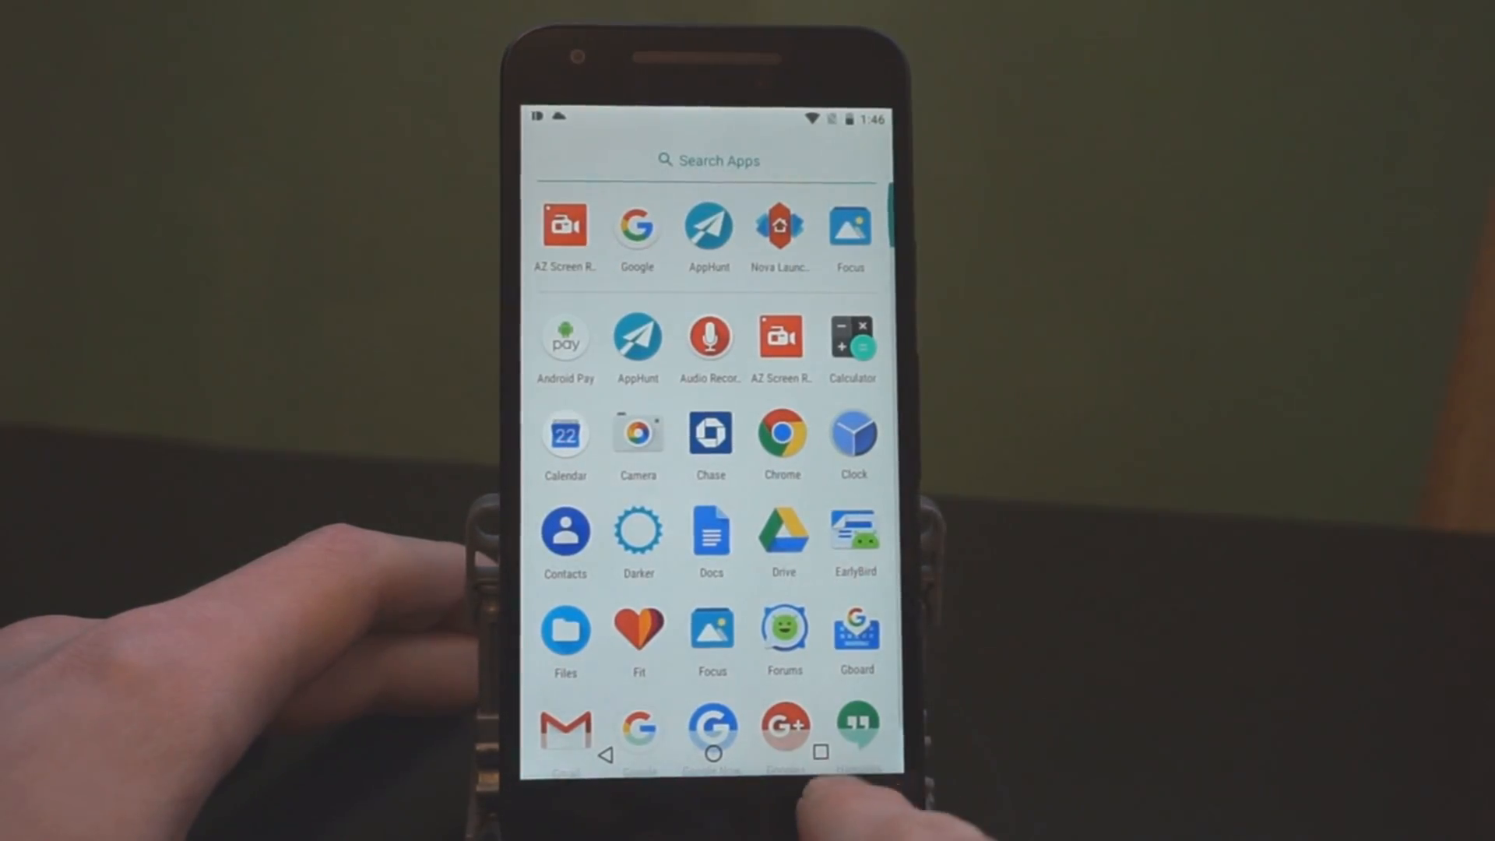
Launch the Files app from the app drawer, landing in the Downloads folder.
click(712, 754)
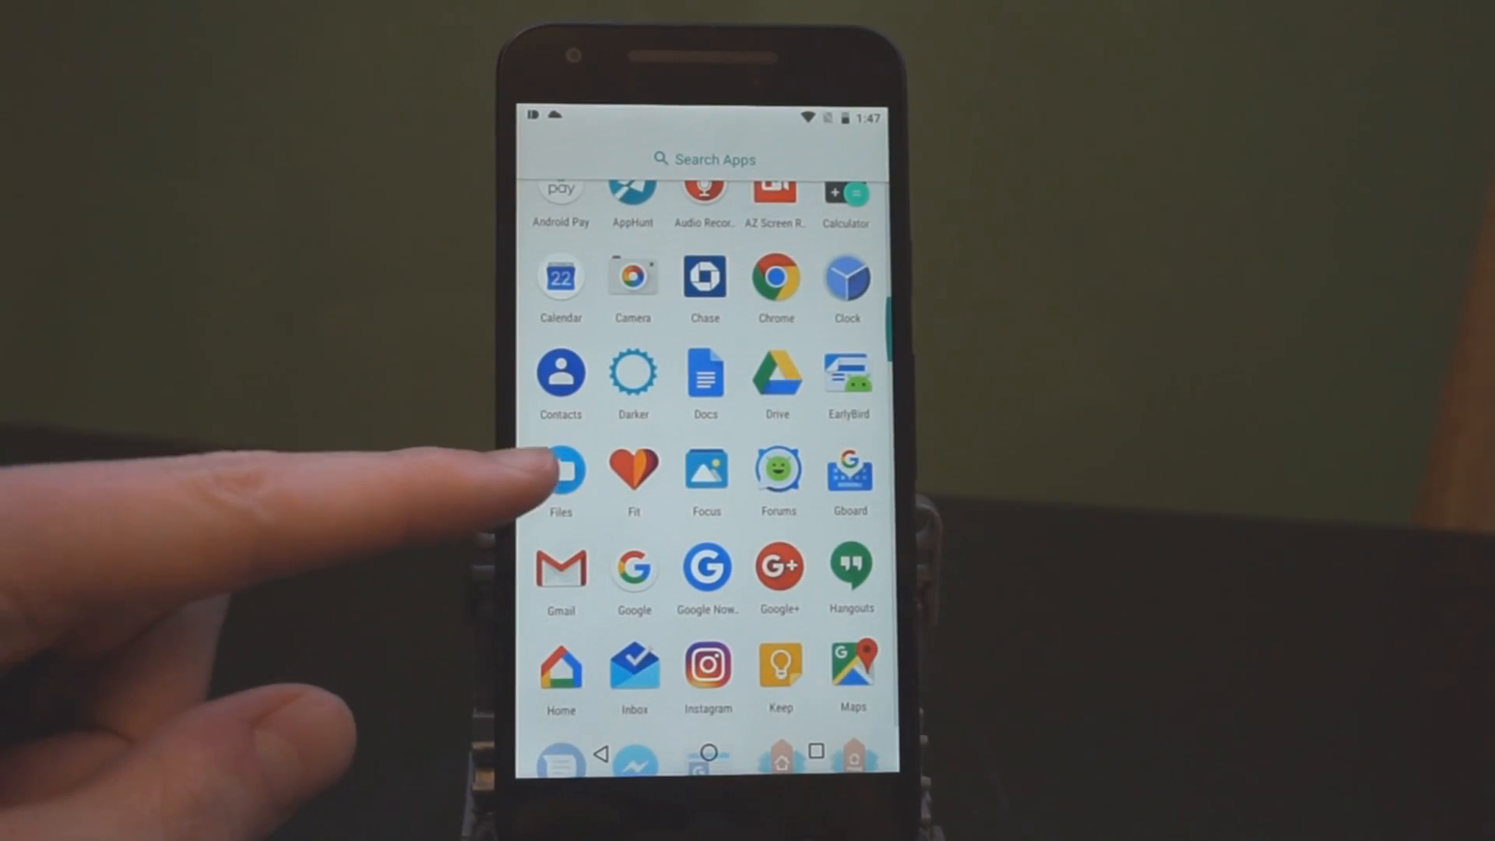
click(561, 471)
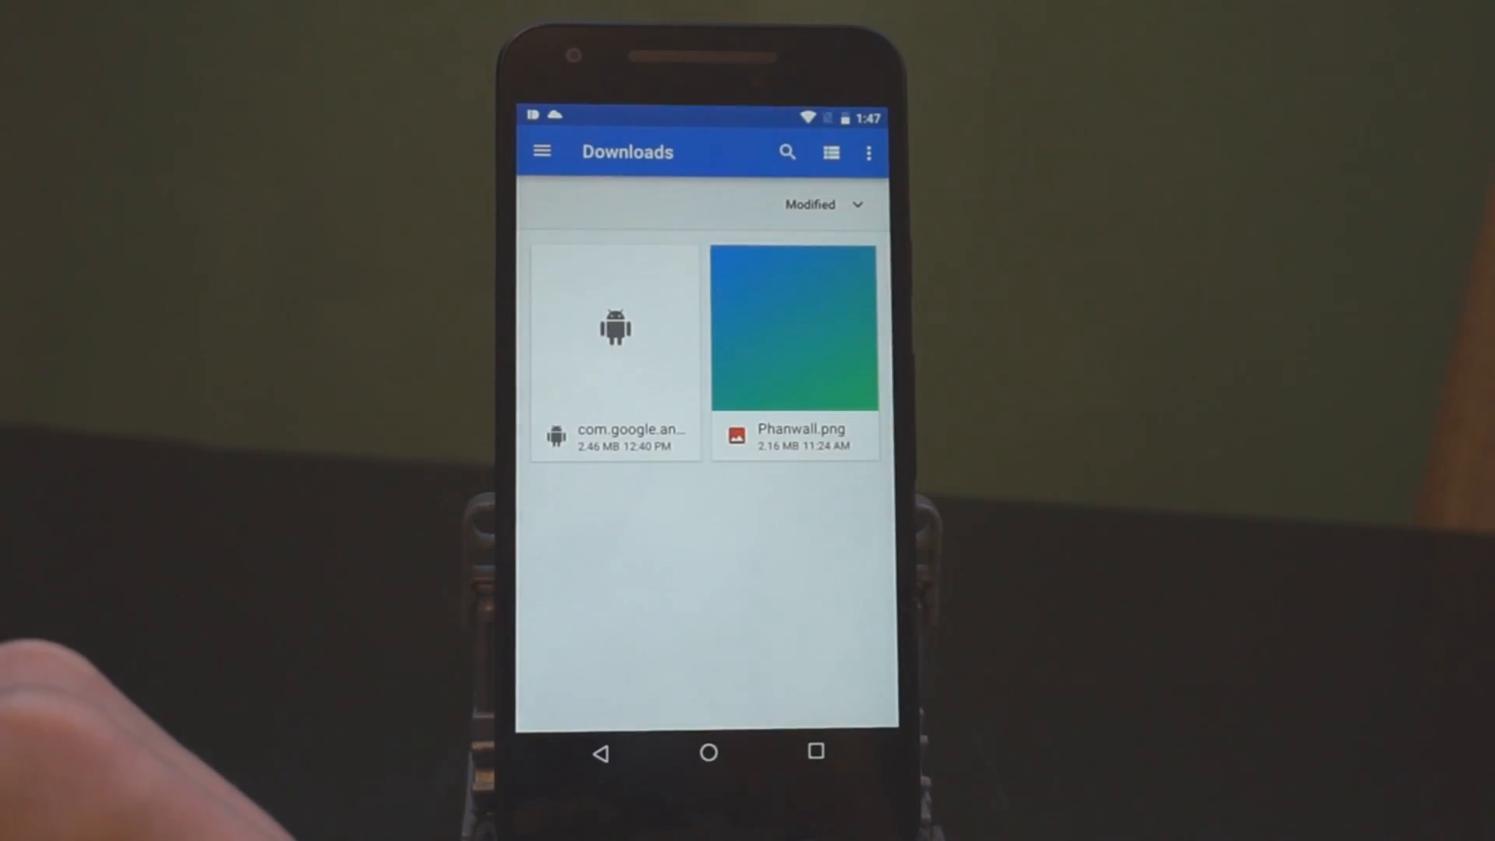
Browse the Files location drawer, then switch over to the main Settings list.
click(542, 151)
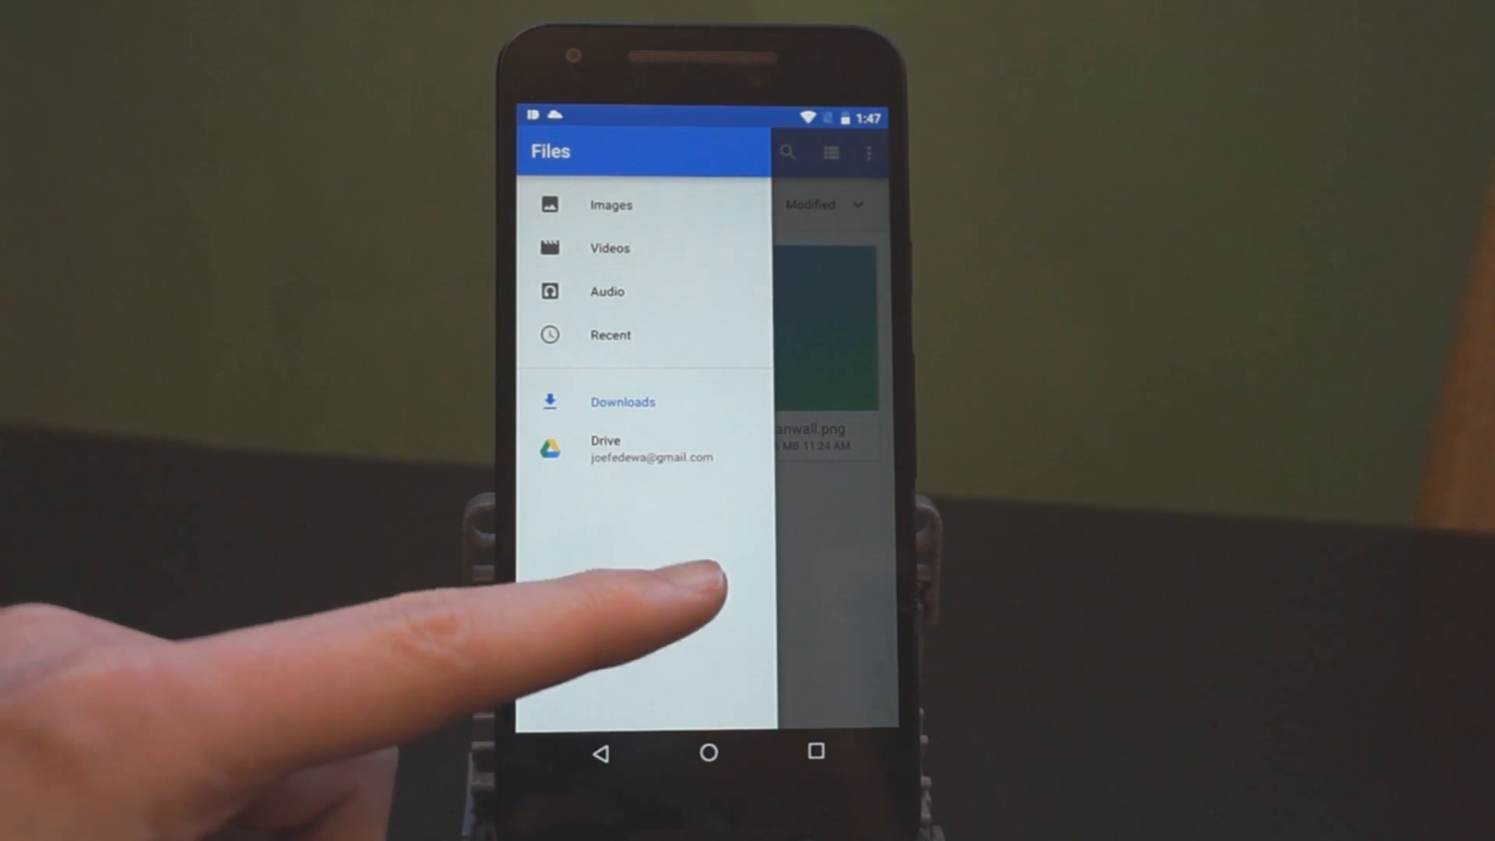
click(624, 402)
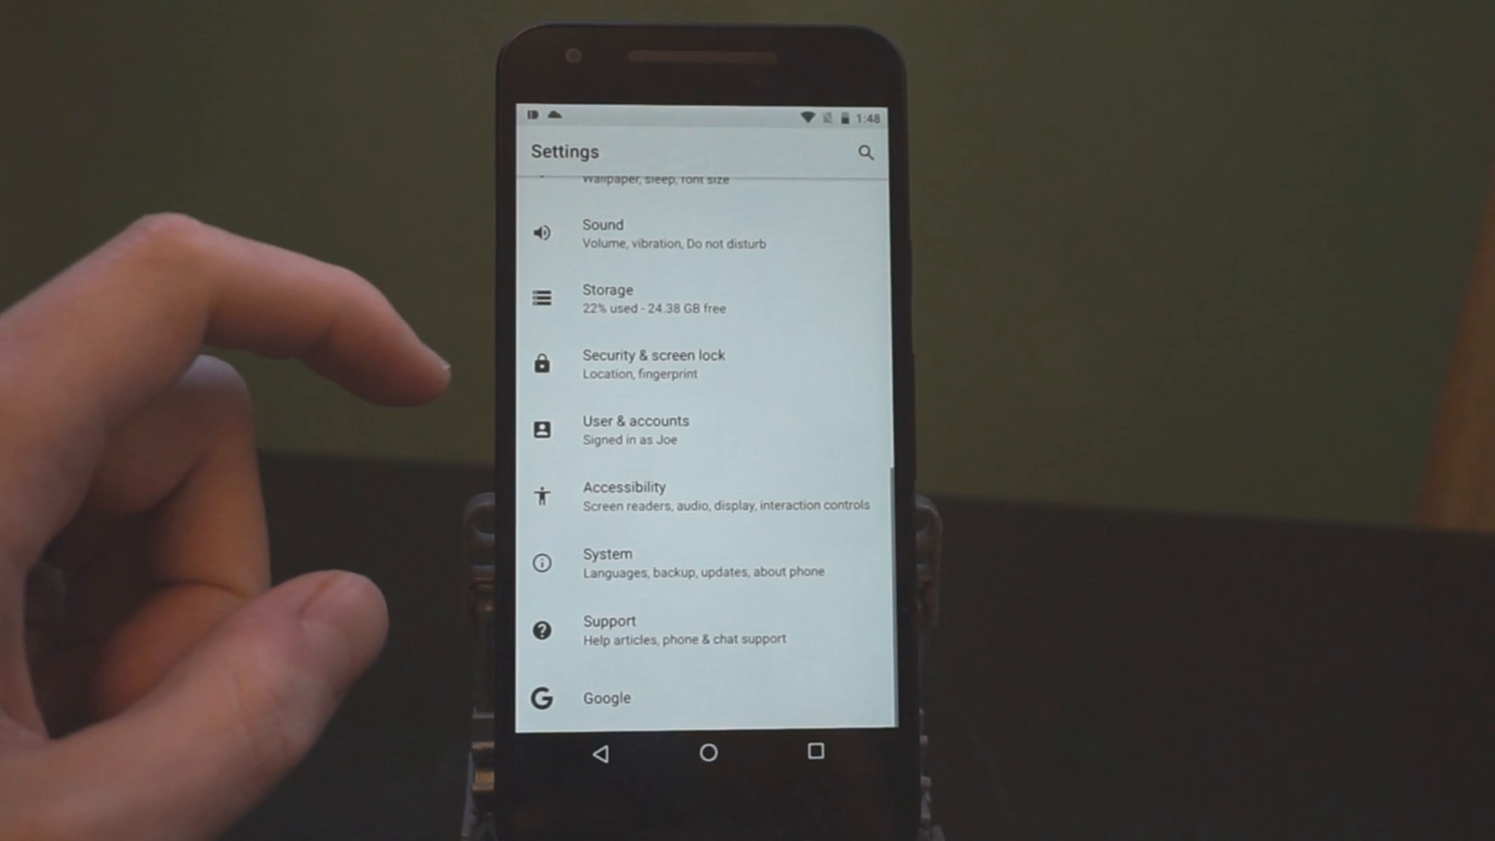
Check the Picture-in-picture special access list (Google Play services, YouTube), then go to System settings.
scroll(down, 3)
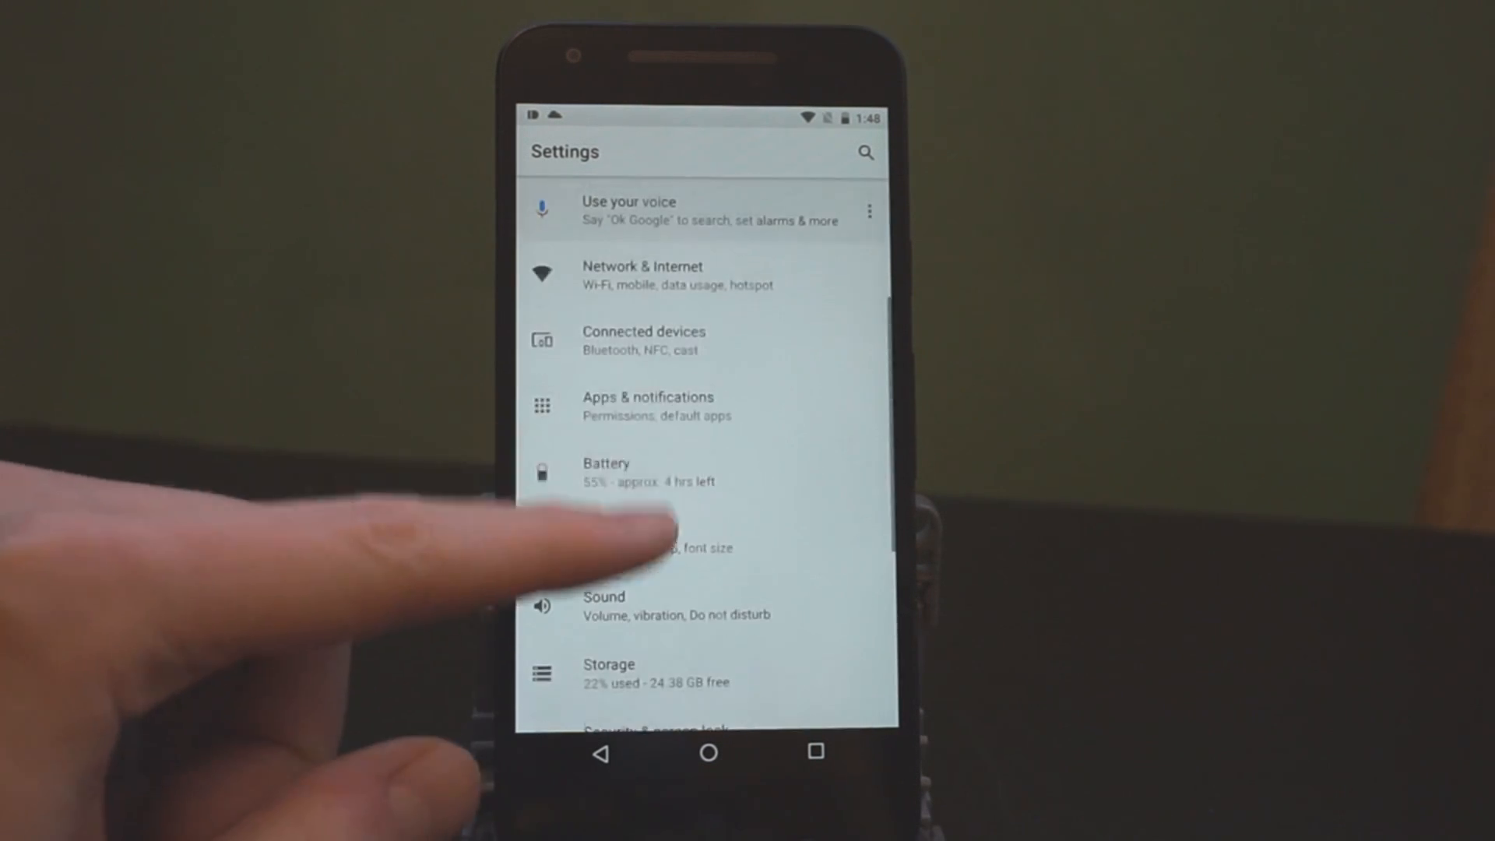
click(648, 405)
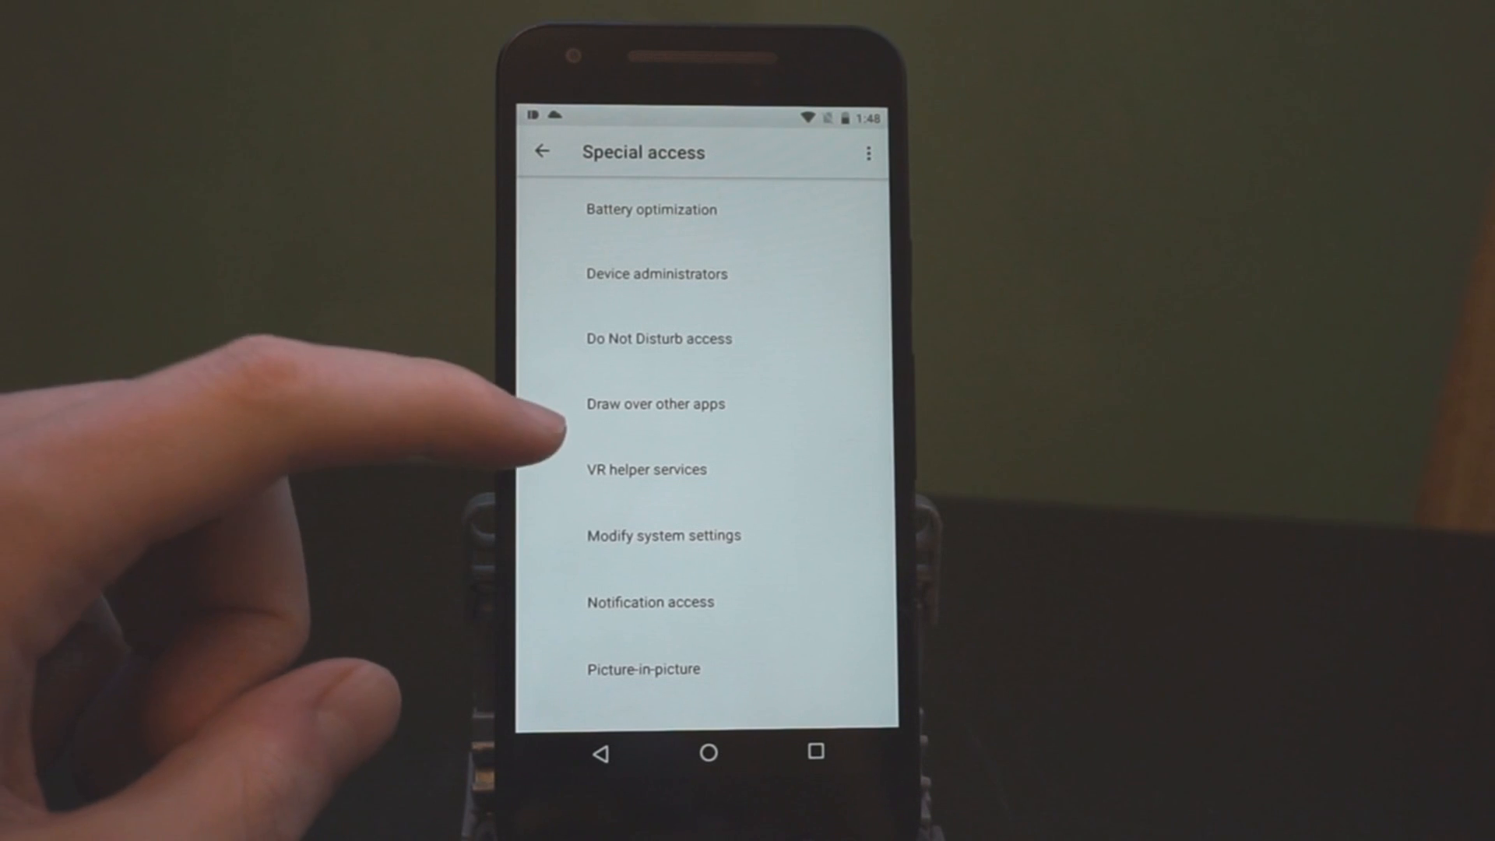
click(643, 668)
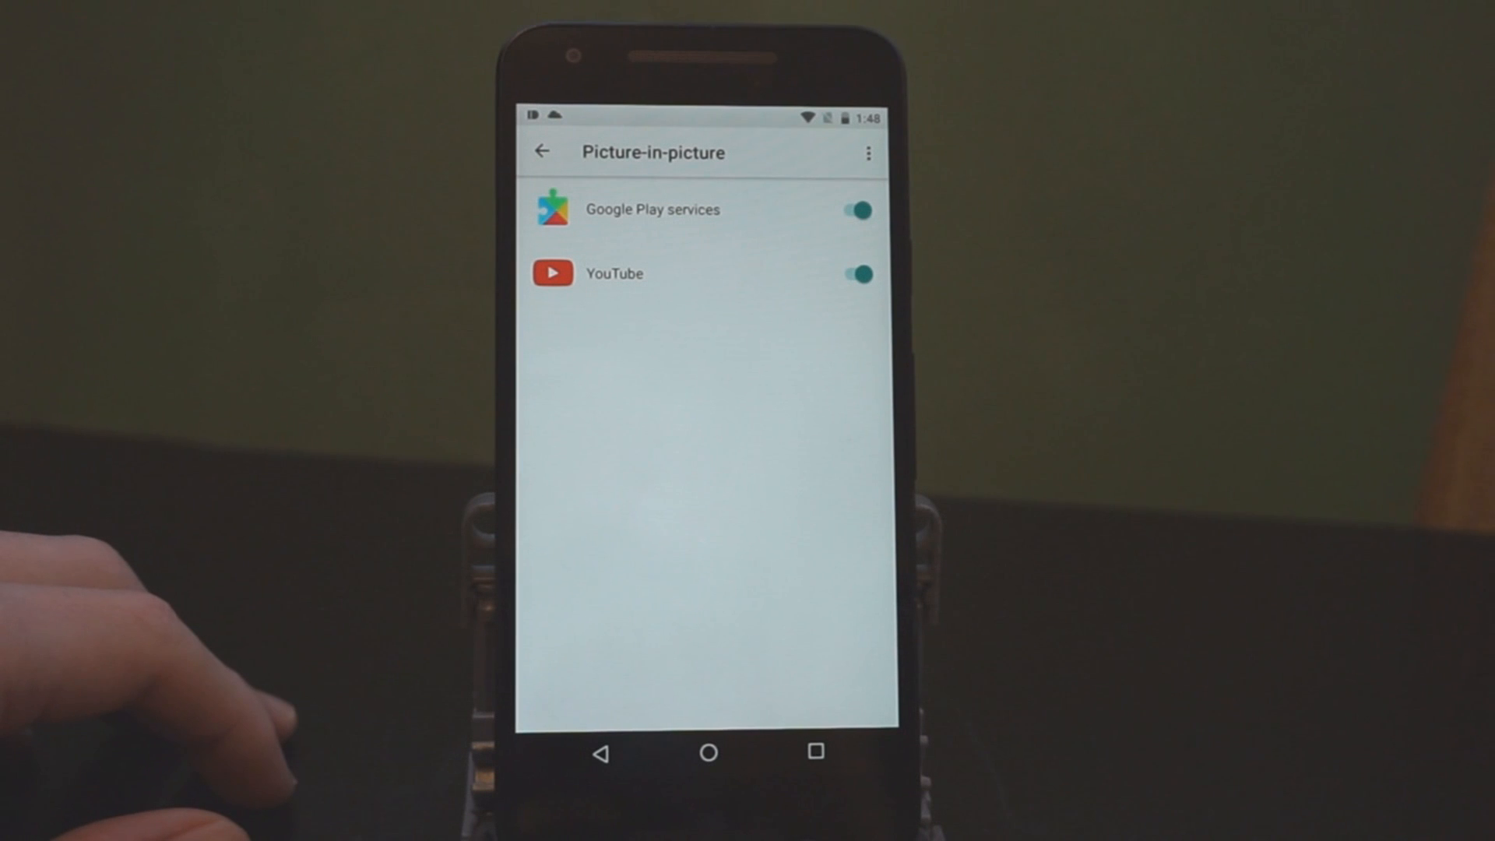
click(542, 151)
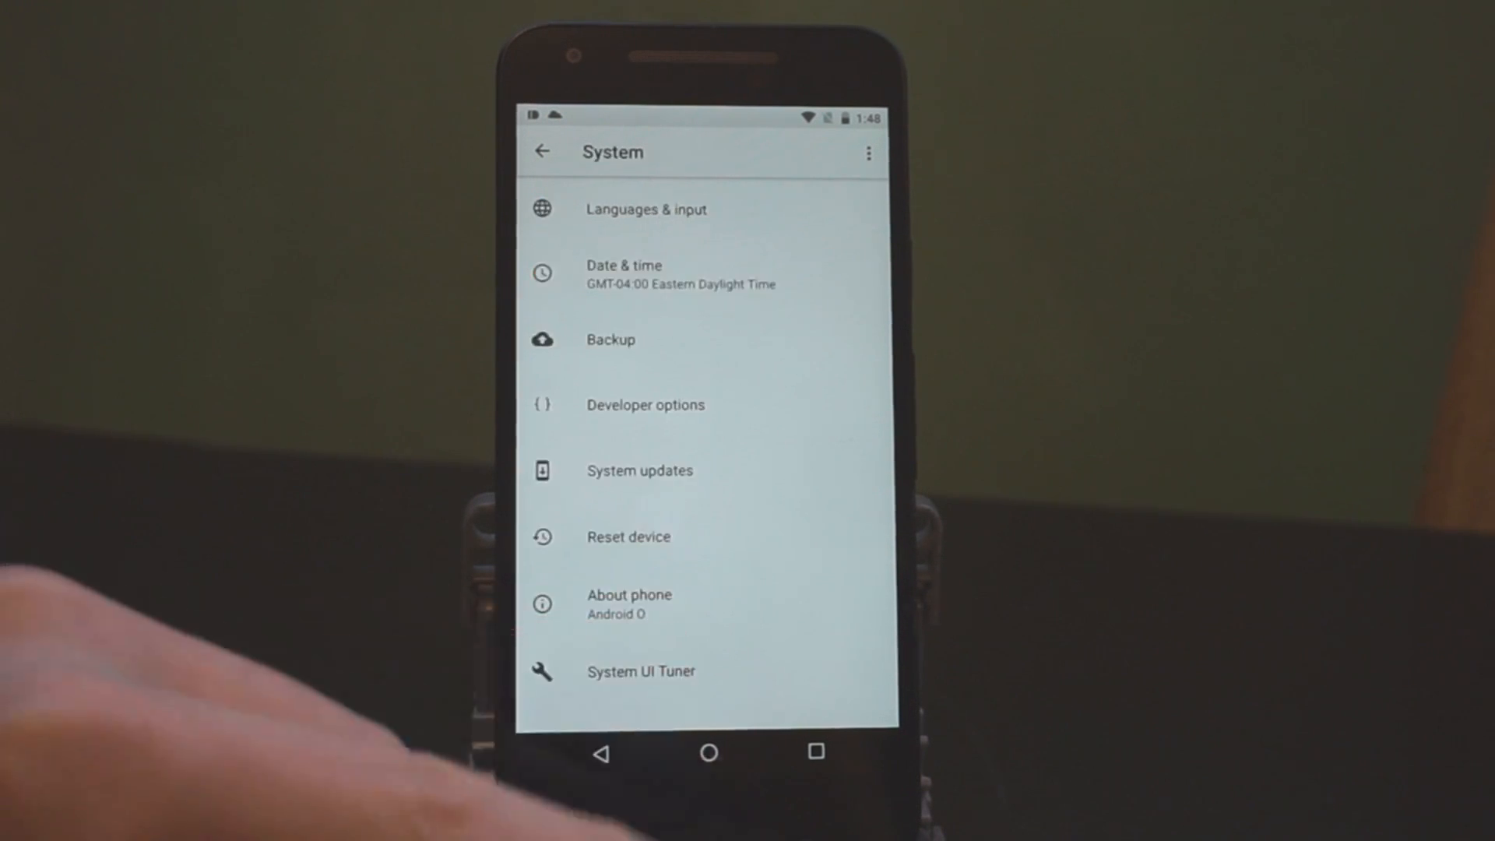
Explore the System UI Tuner's navigation bar extra left button types and return to its main page.
click(640, 672)
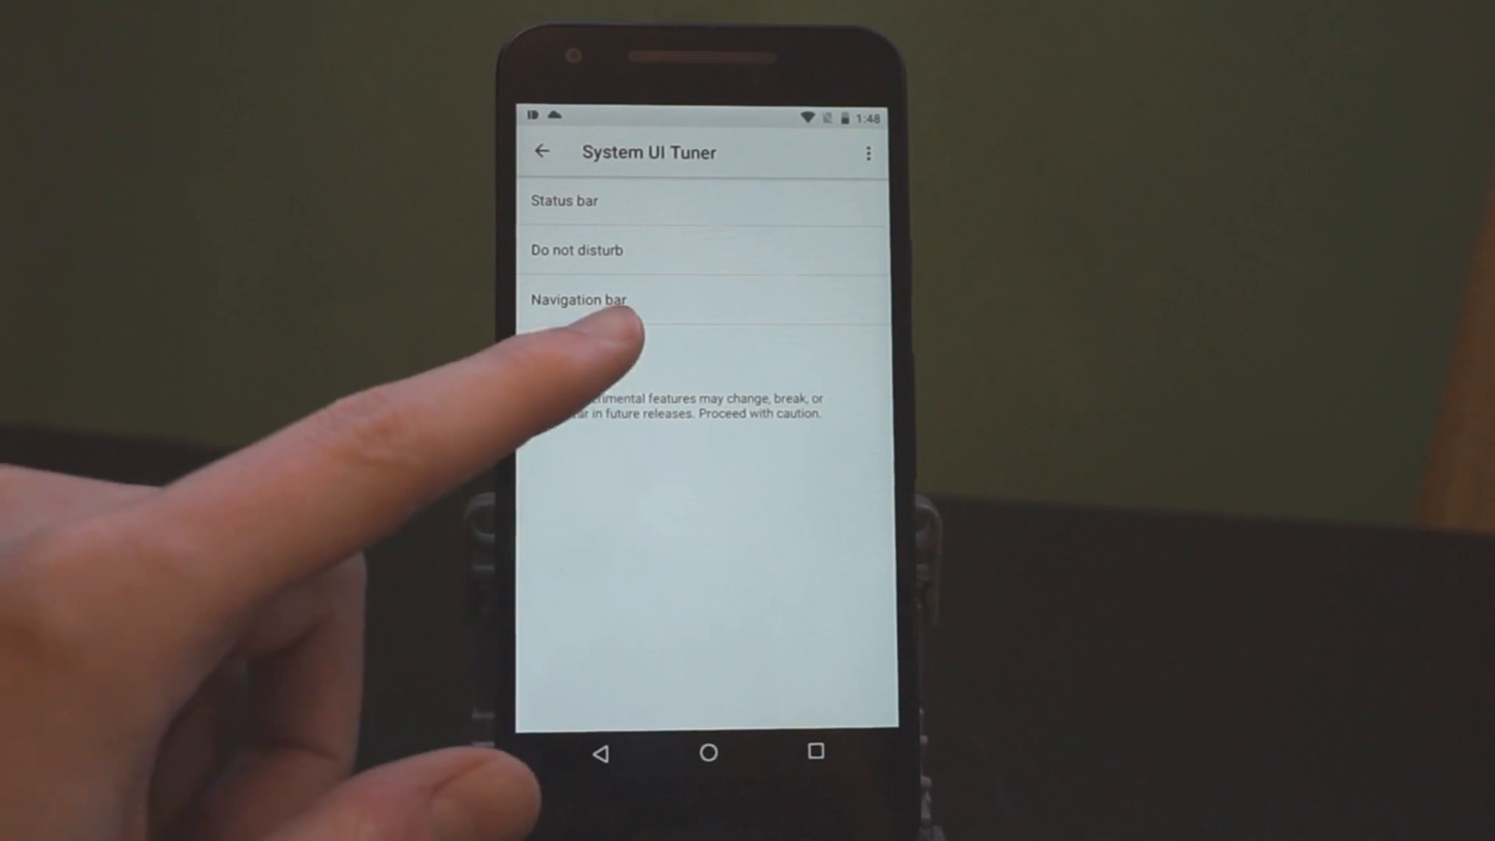
click(578, 299)
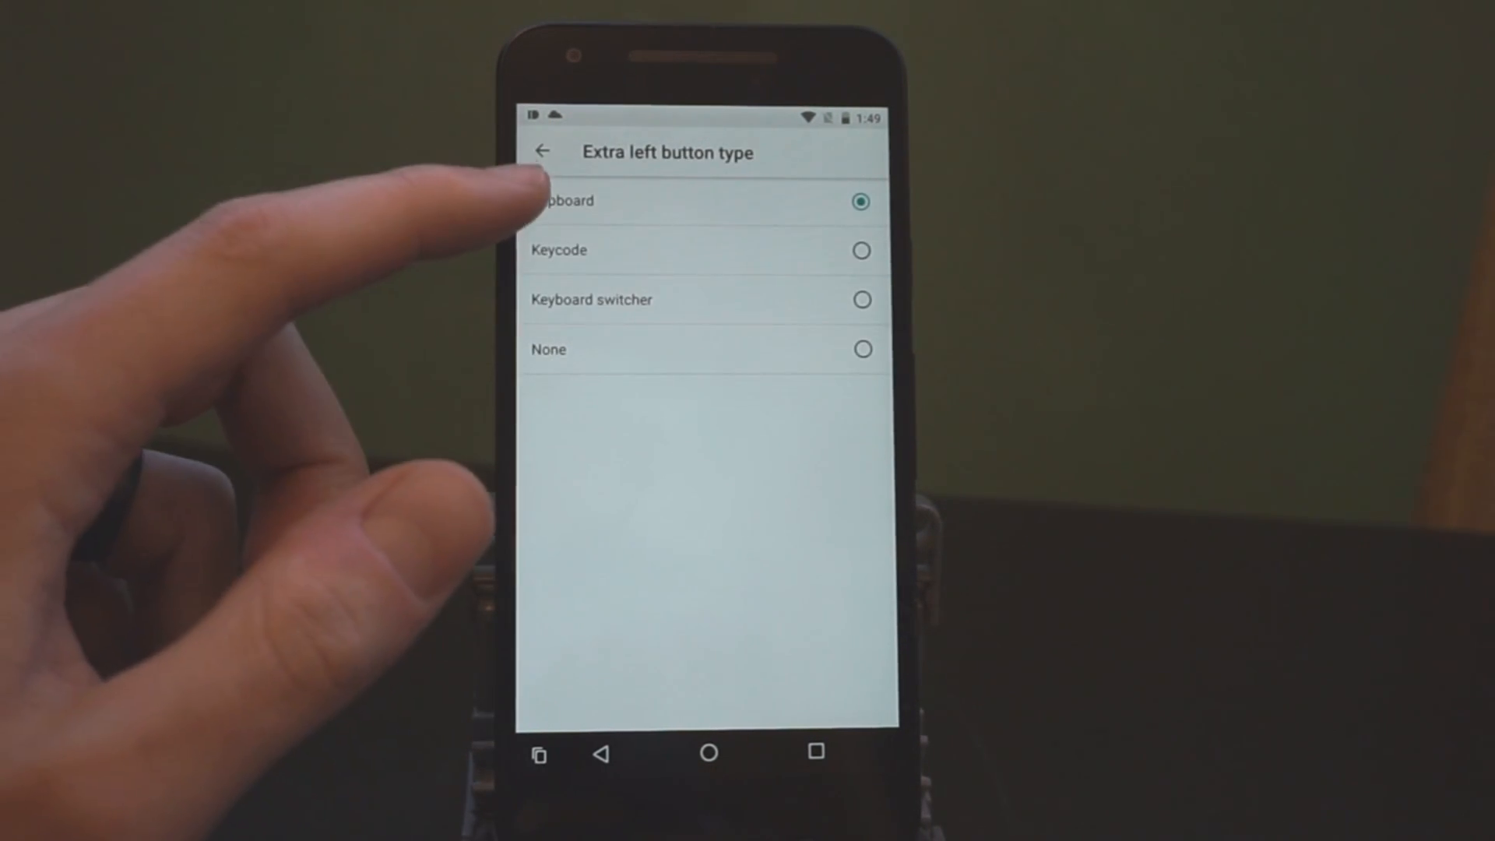
click(542, 151)
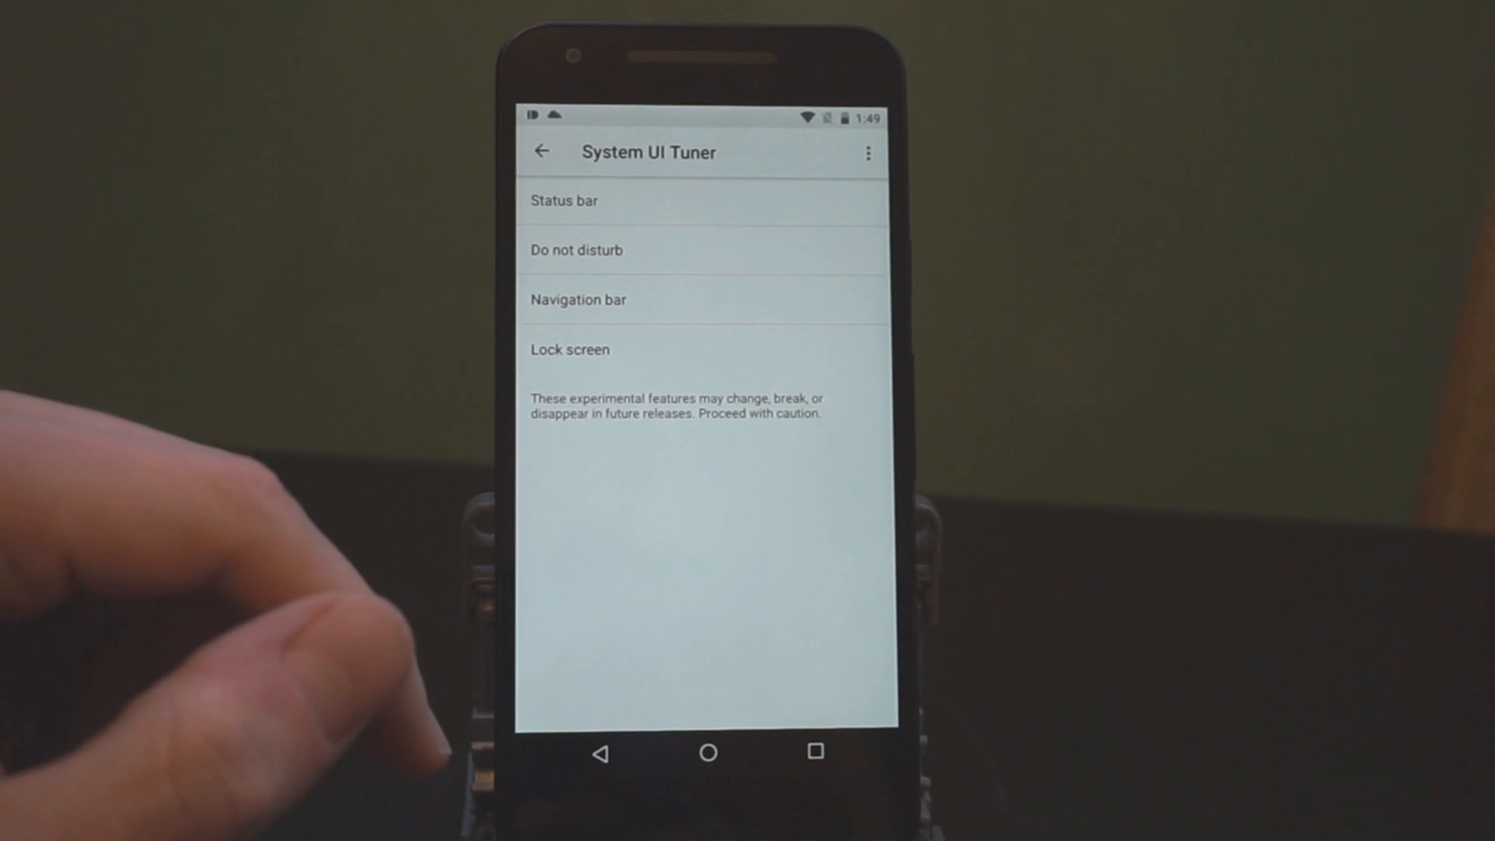
Browse the lock screen left shortcut choices: Drive, Photos, Contacts, Gmail, Play Music, Hangouts actions.
click(570, 349)
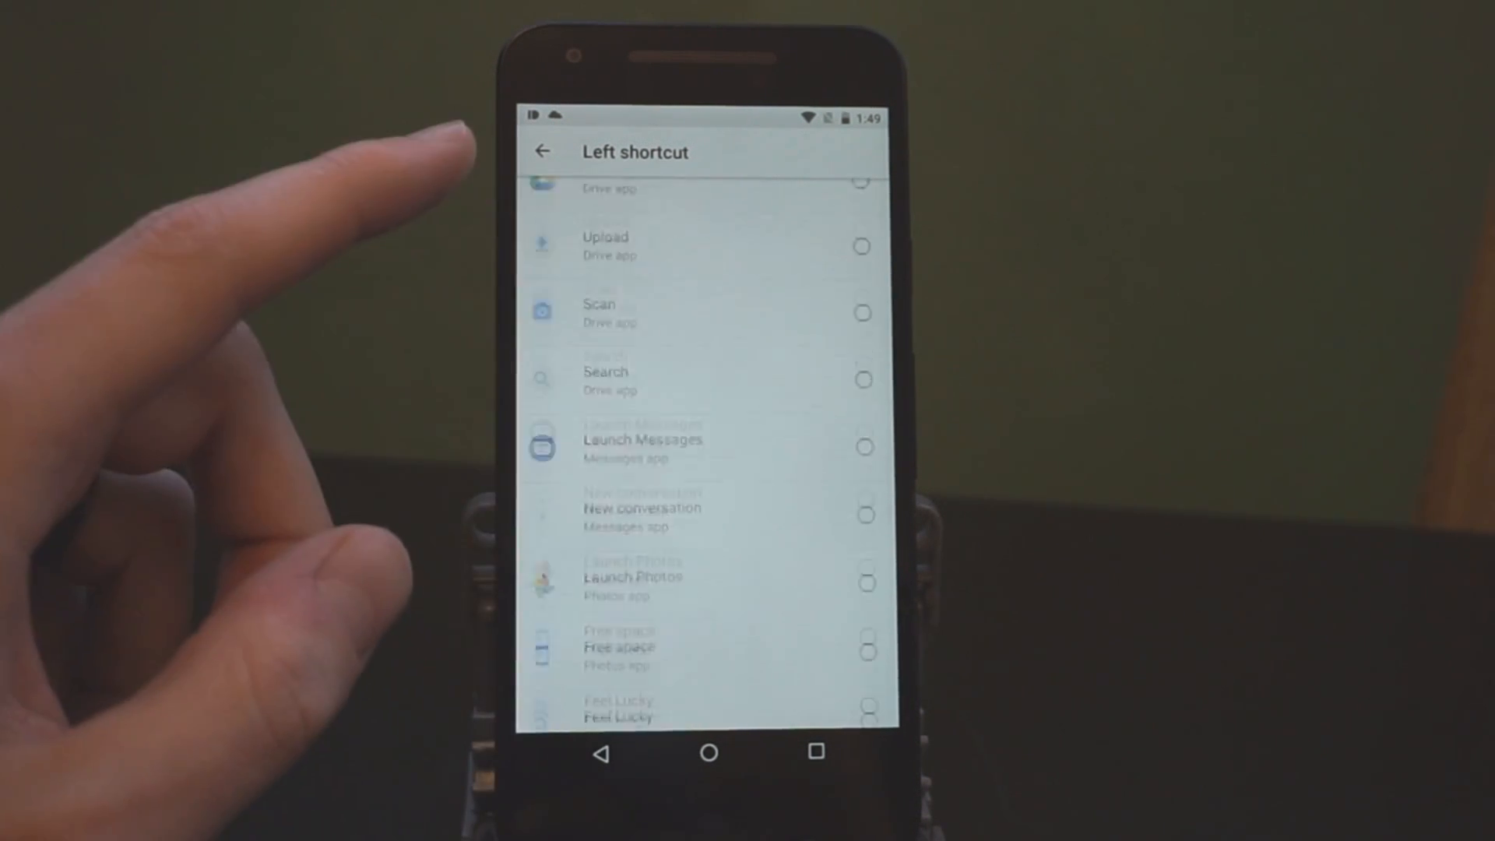
scroll(up, 3)
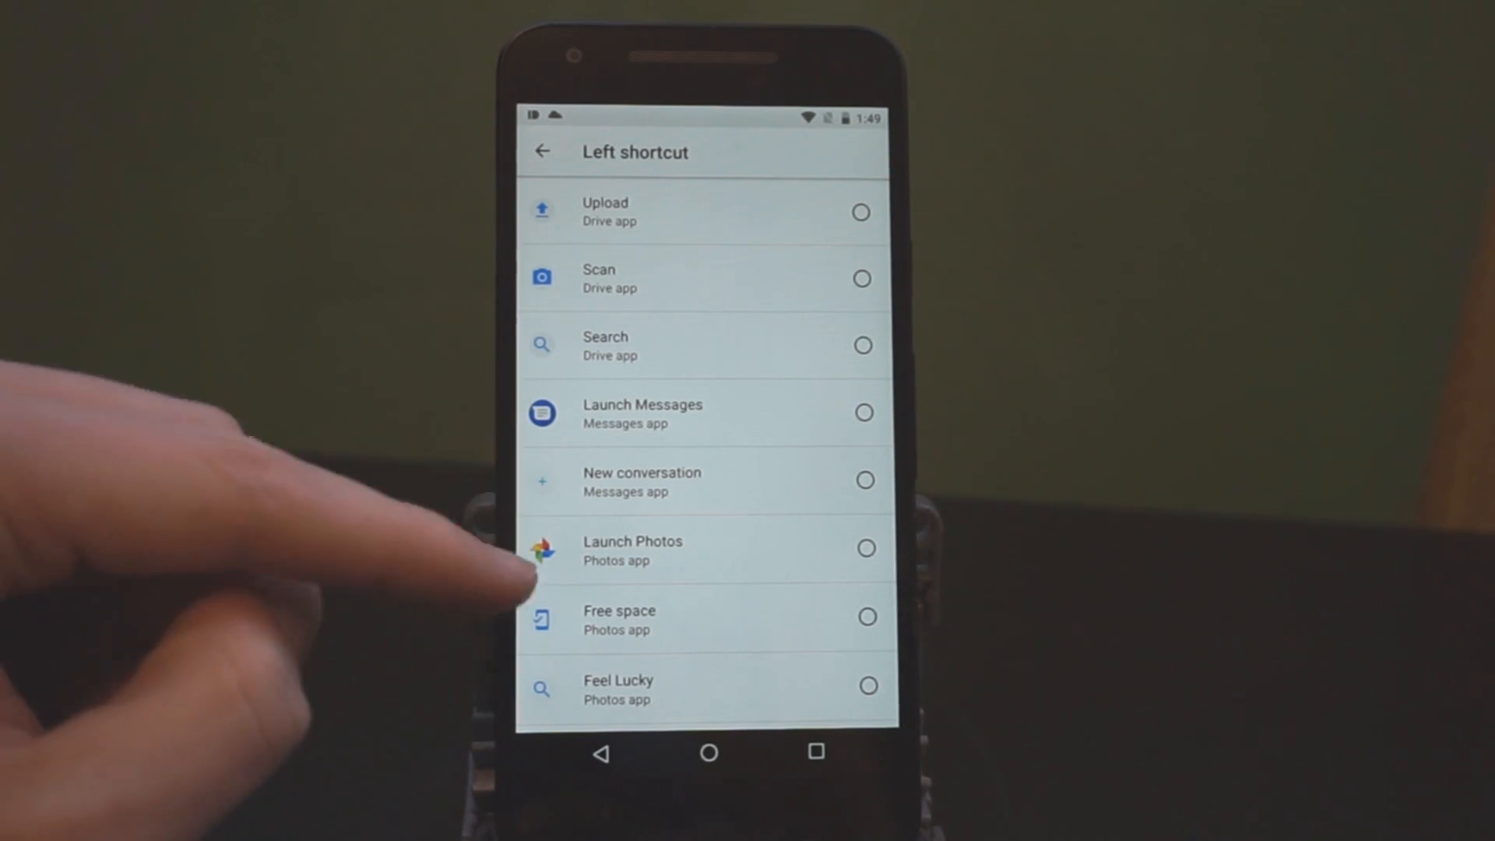
scroll(down, 3)
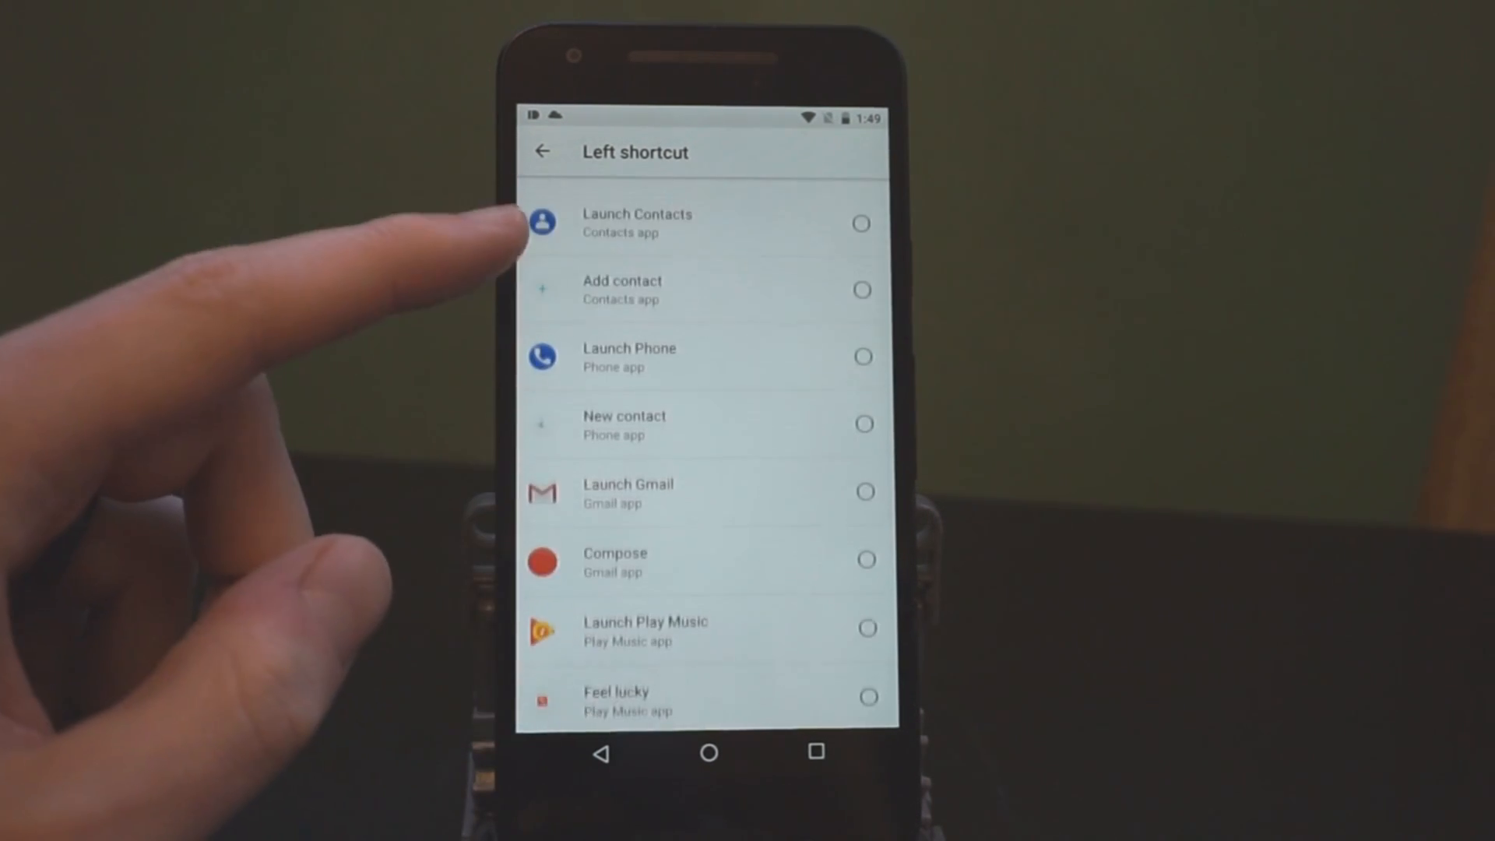
scroll(down, 3)
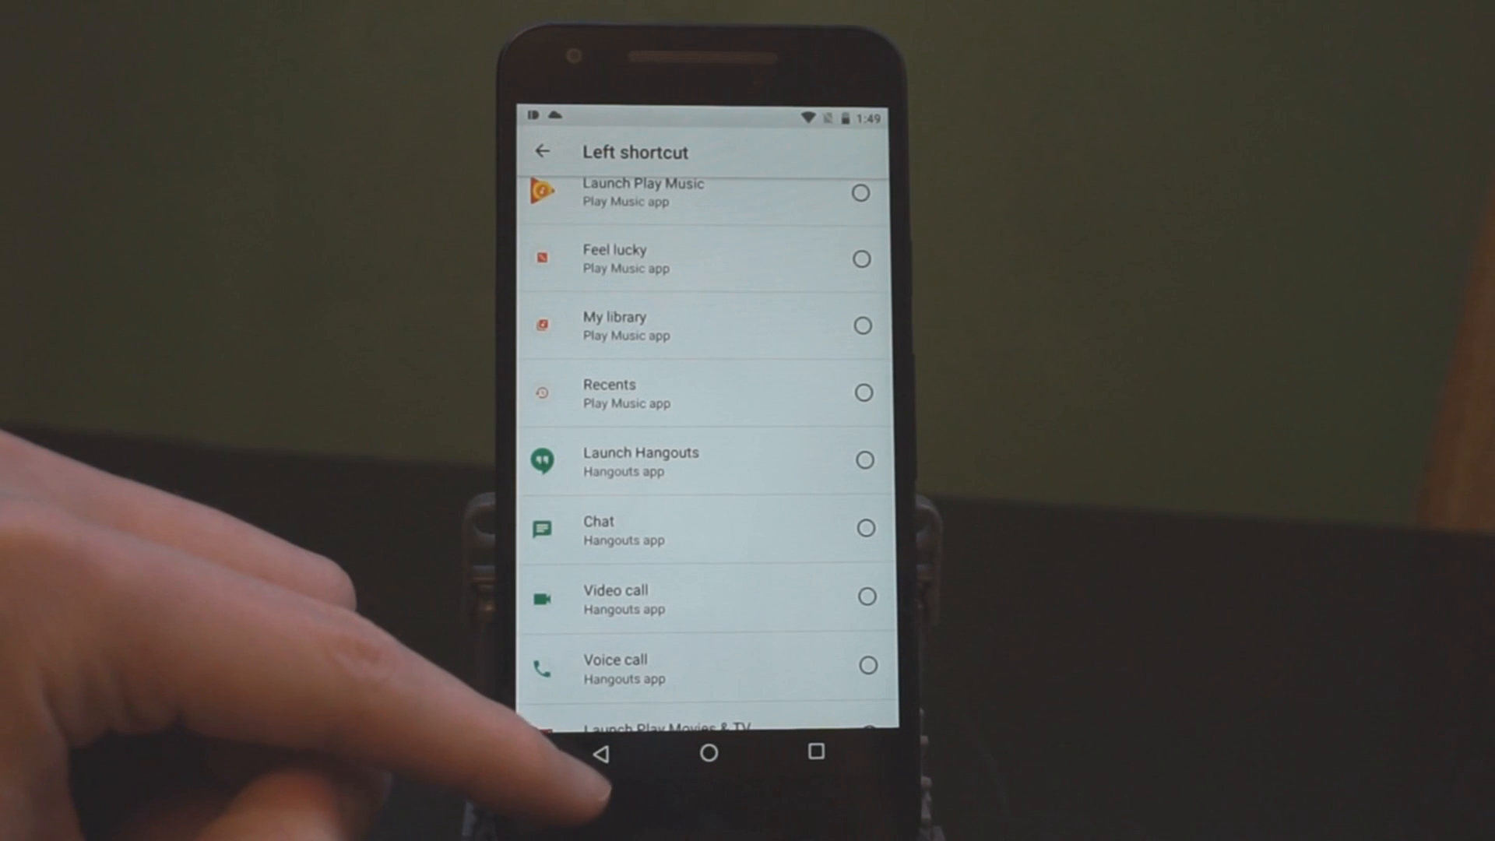